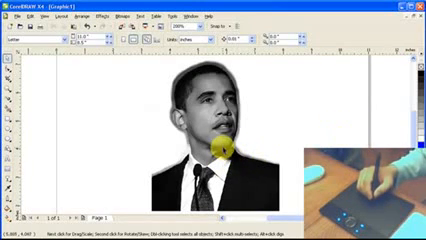
# Trace a tapered brush stroke over the eye area on the lines layer
pyautogui.moveTo(215, 147); pyautogui.dragTo(196, 107)
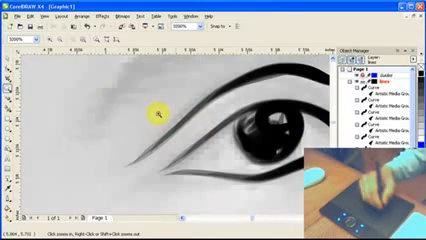
pyautogui.click(44, 18)
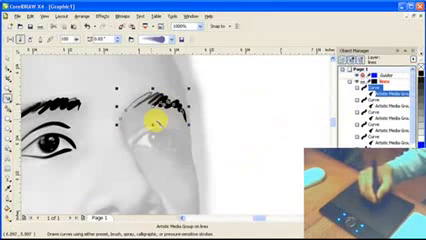
# Add a tapered hair stroke at the inner end of the right eyebrow
pyautogui.moveTo(155, 120); pyautogui.dragTo(135, 95)
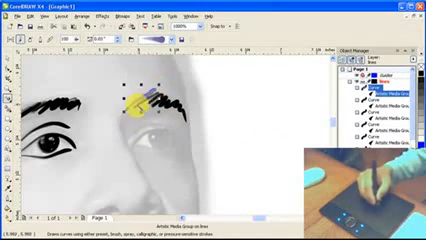